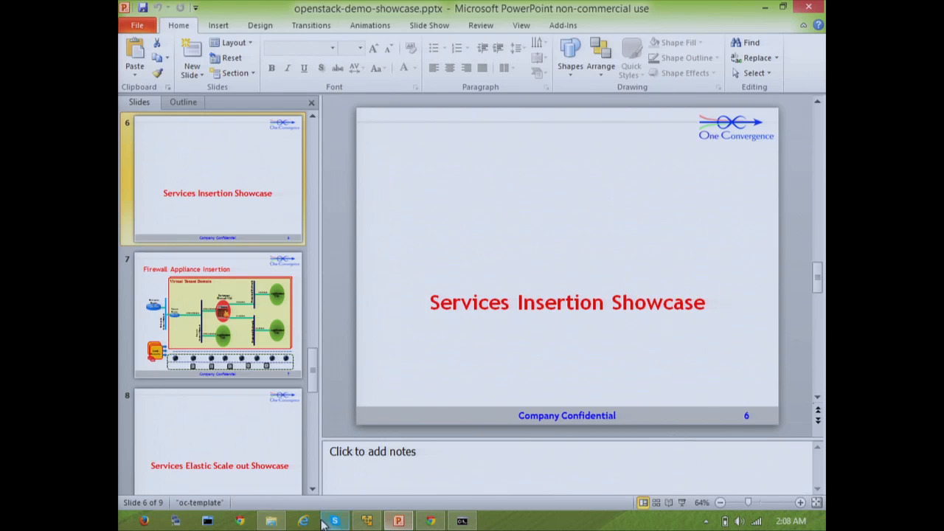
- In the VM's Firefox, hide the Navigation Toolbar and open the tenant Overview page
left_click(334, 520)
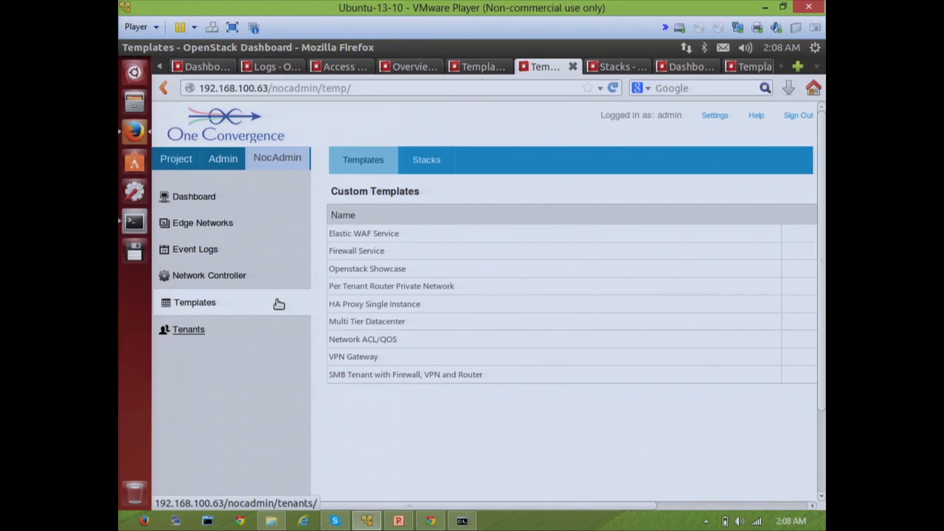
mouse_move(308, 363)
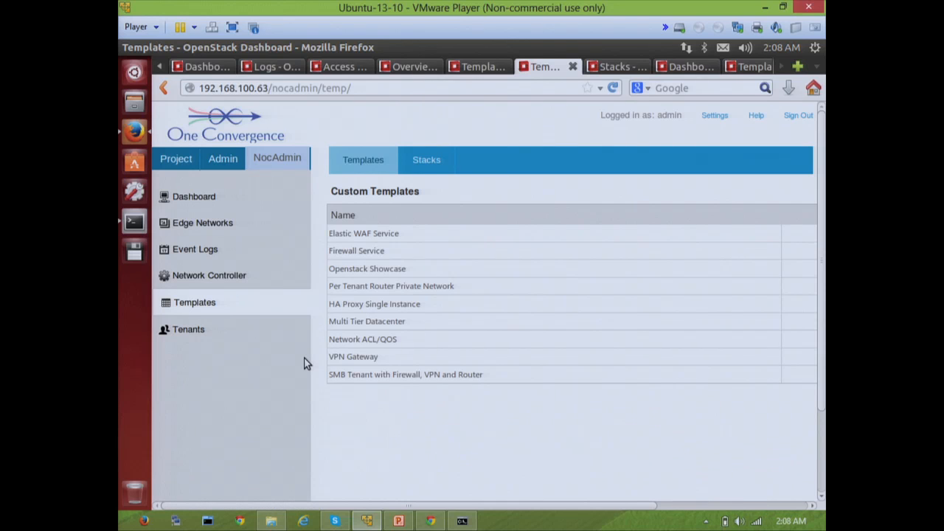
mouse_move(121, 170)
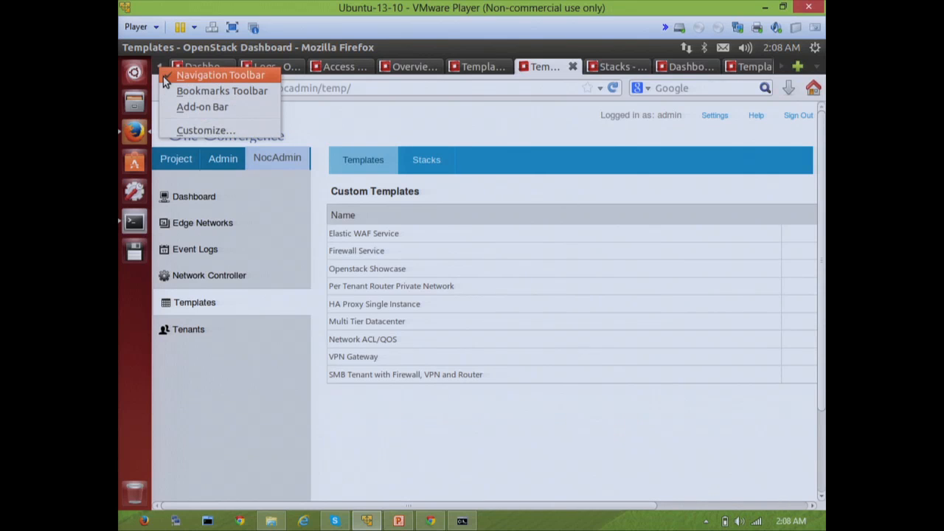
left_click(220, 74)
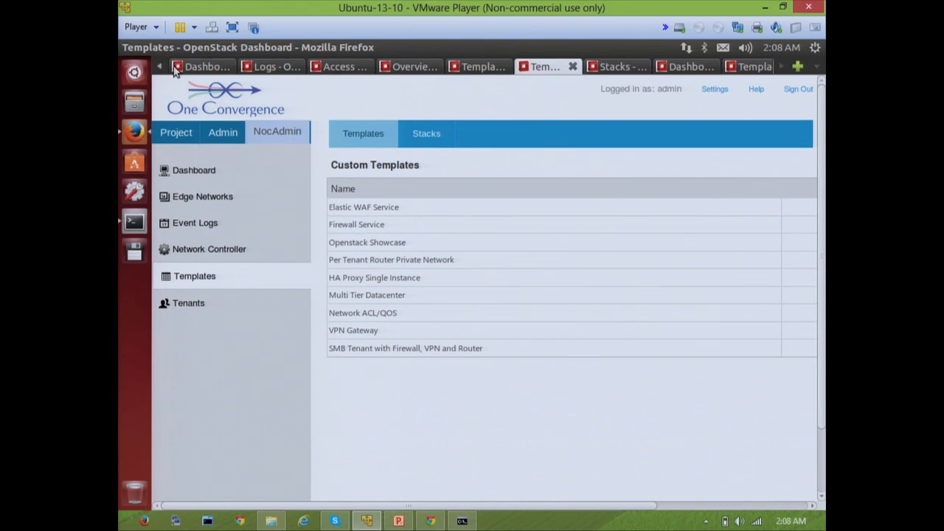
left_click(201, 66)
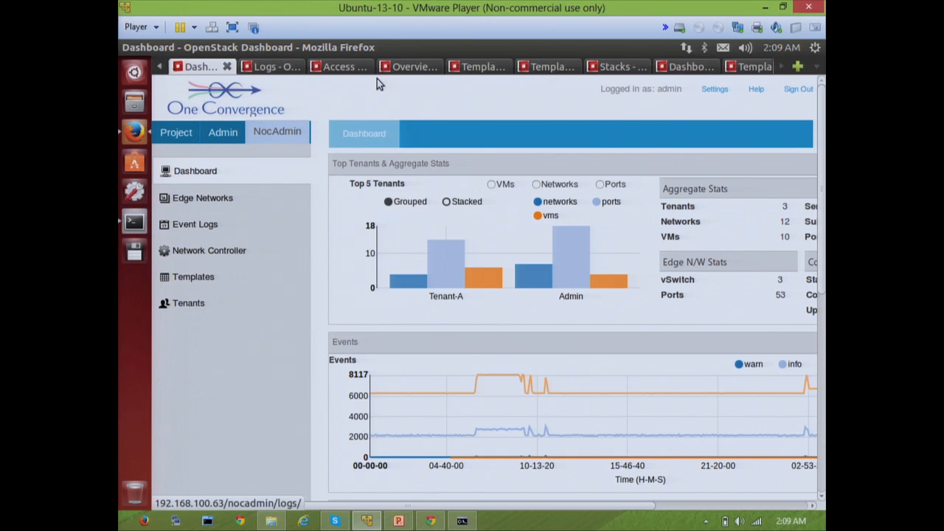
left_click(188, 303)
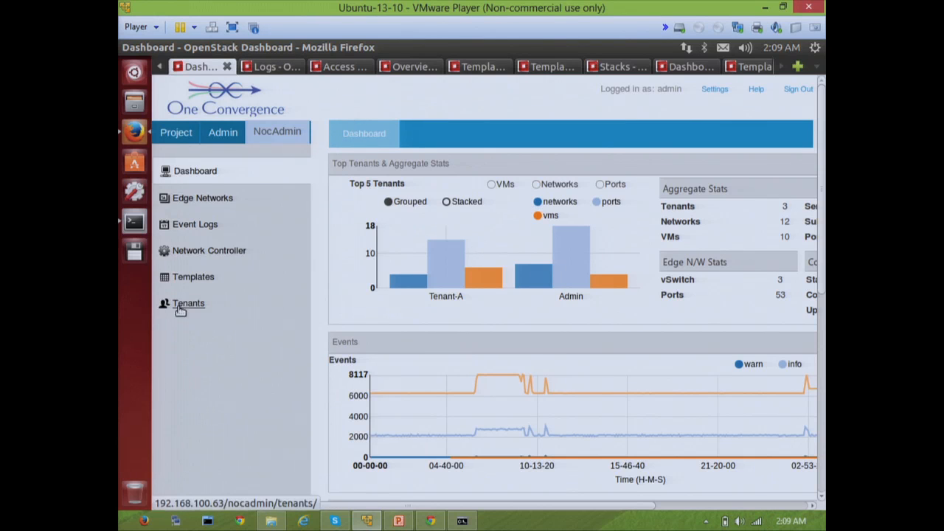
left_click(405, 67)
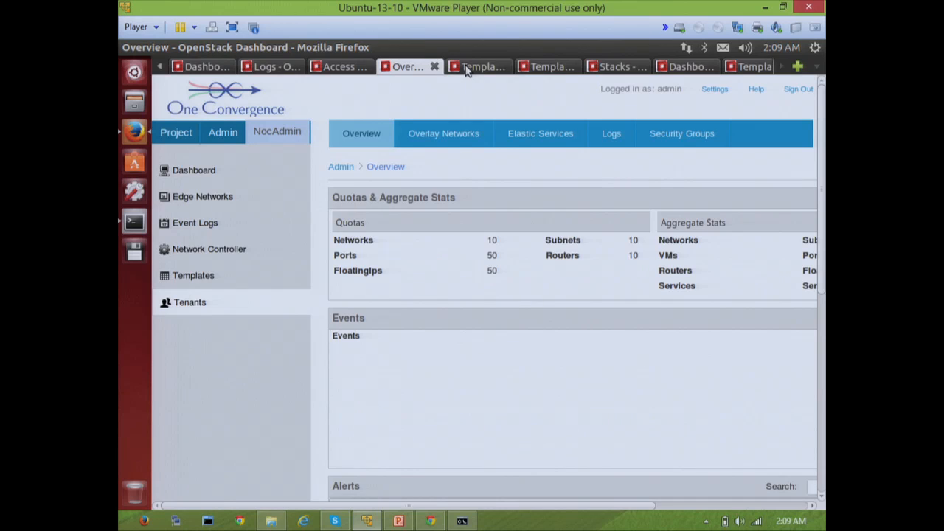
- View the Firewall Service topology diagram with its perimeter firewall VM and application VMs
left_click(476, 66)
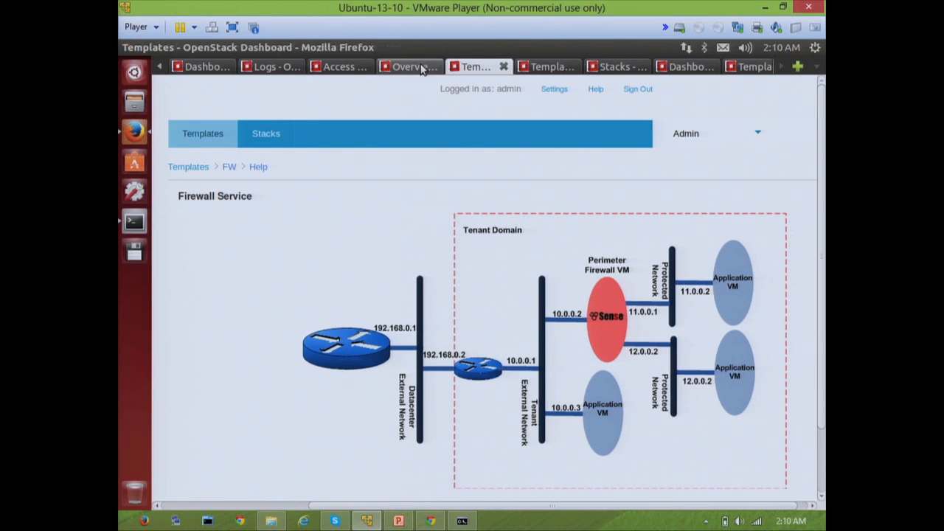
- Return to the Custom Templates list and scroll right to reveal the launch and info actions
left_click(406, 67)
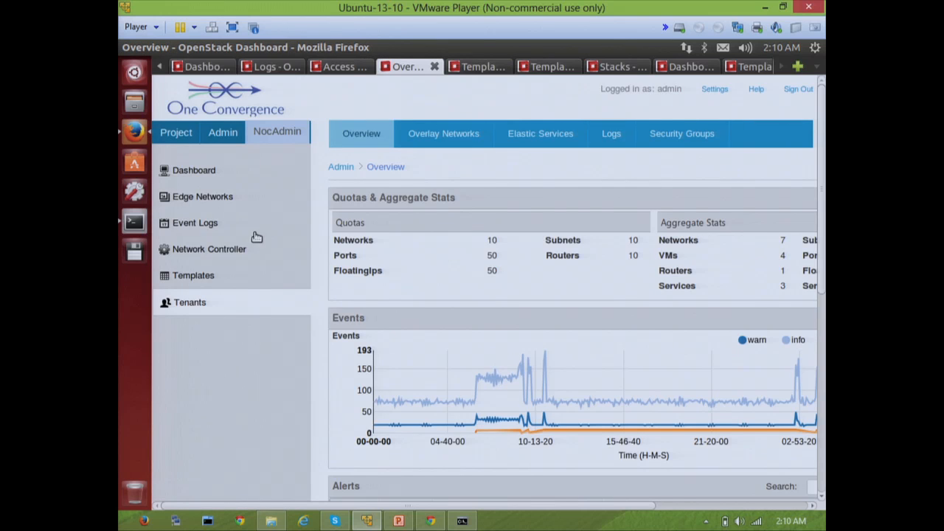
left_click(472, 67)
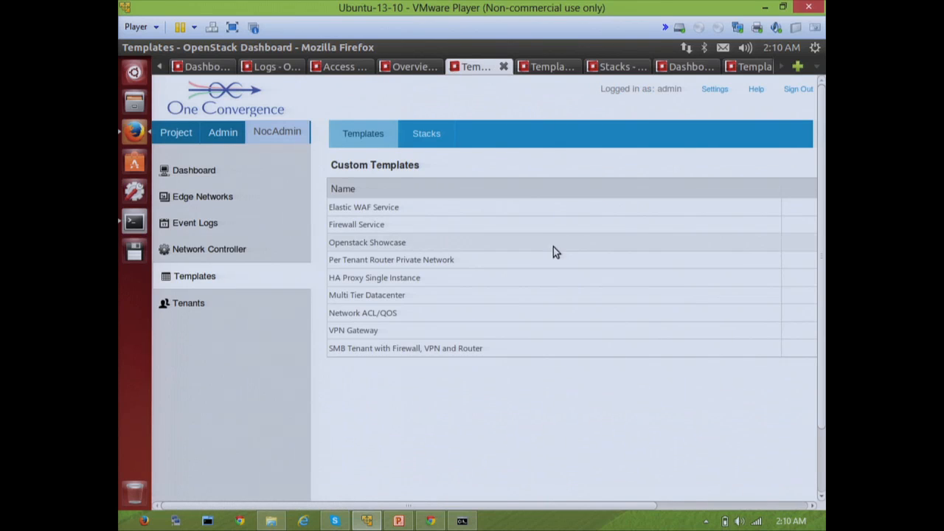
scroll("right", 3)
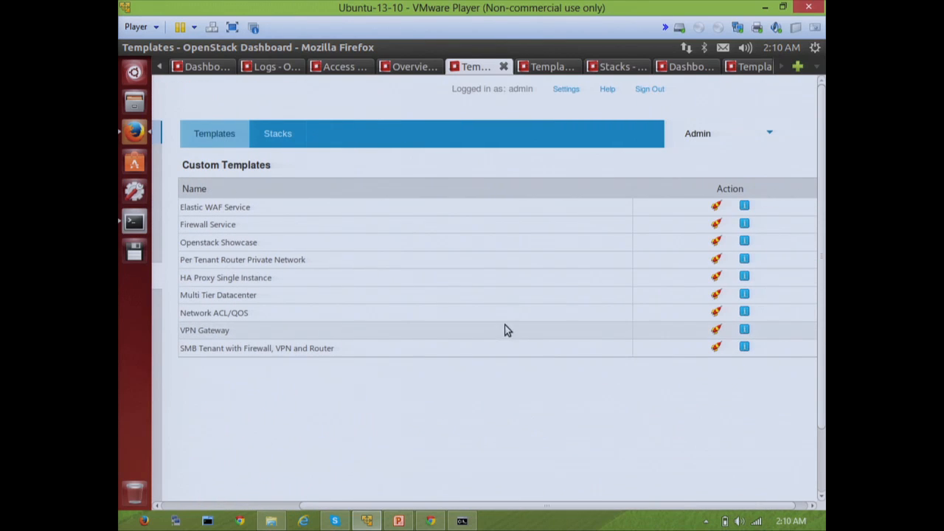
mouse_move(496, 260)
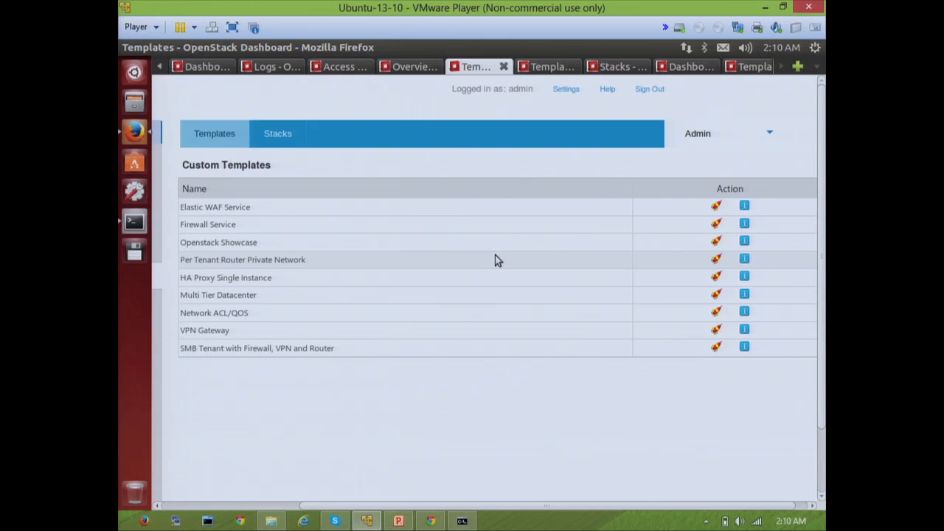
mouse_move(601, 221)
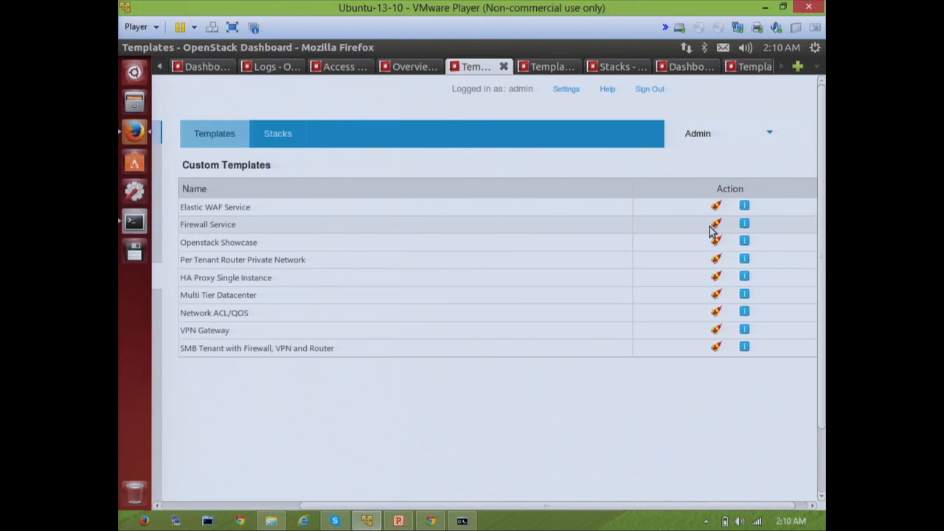
- Launch Firewall Service stacks three times from the template's Create action
left_click(715, 223)
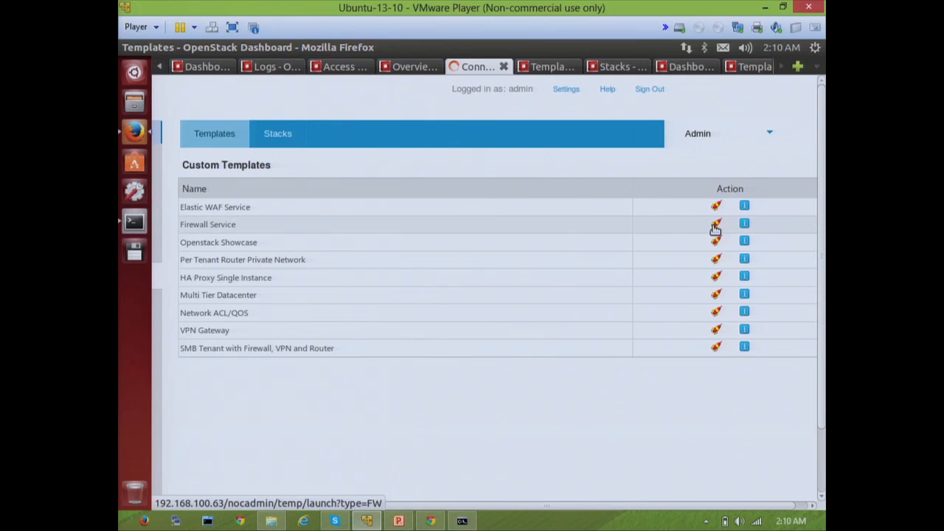
left_click(715, 224)
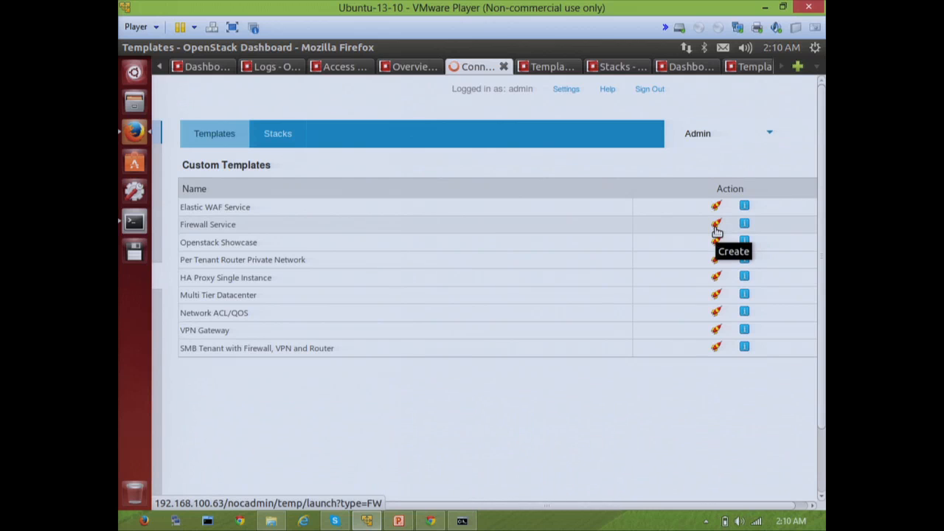
left_click(744, 223)
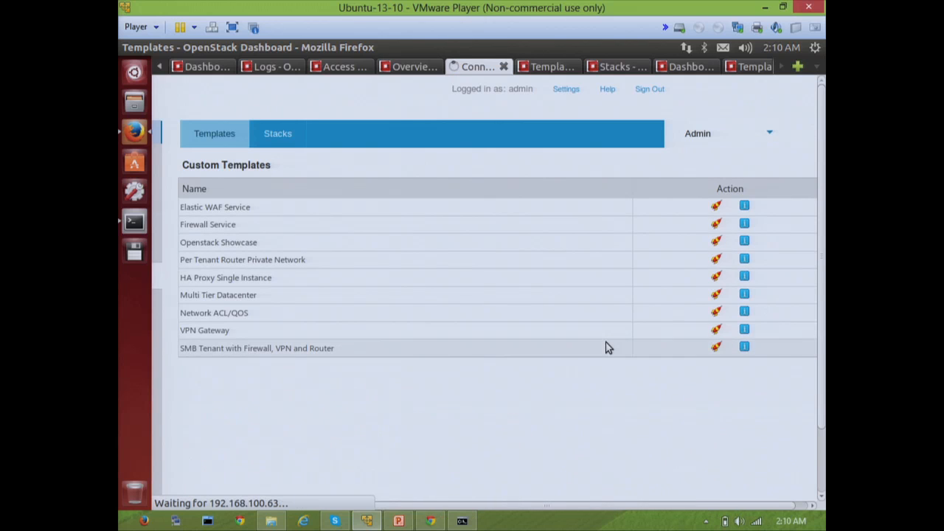
mouse_move(590, 346)
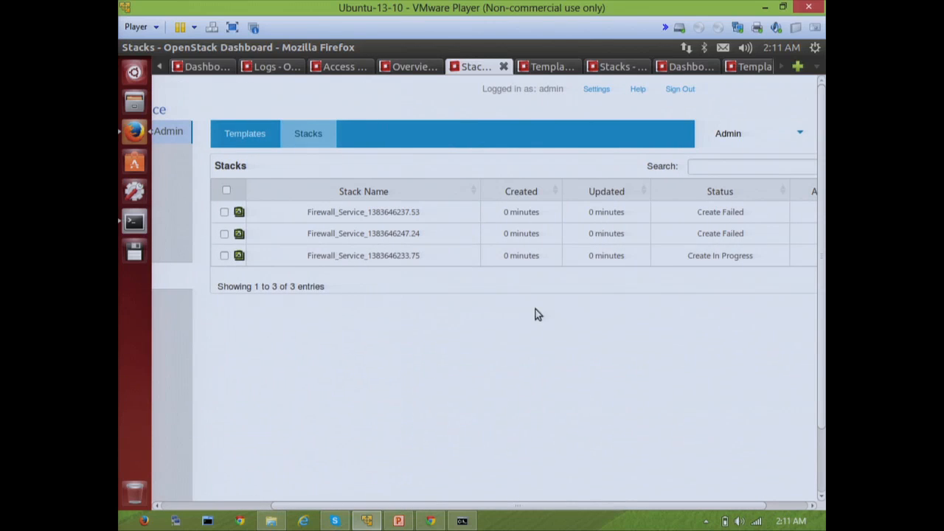
- Cycle through the dashboard tabs to reach the Elastic WAF Service template page
left_click(406, 66)
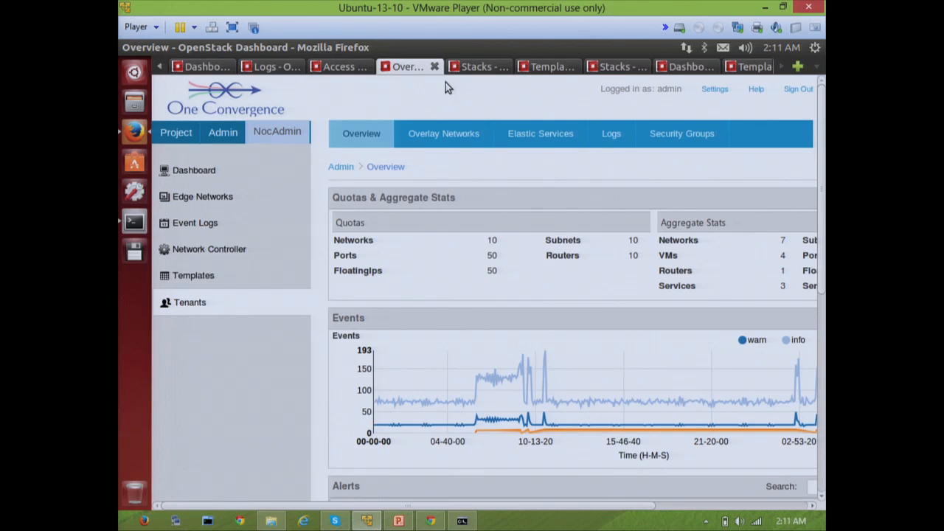
mouse_move(534, 67)
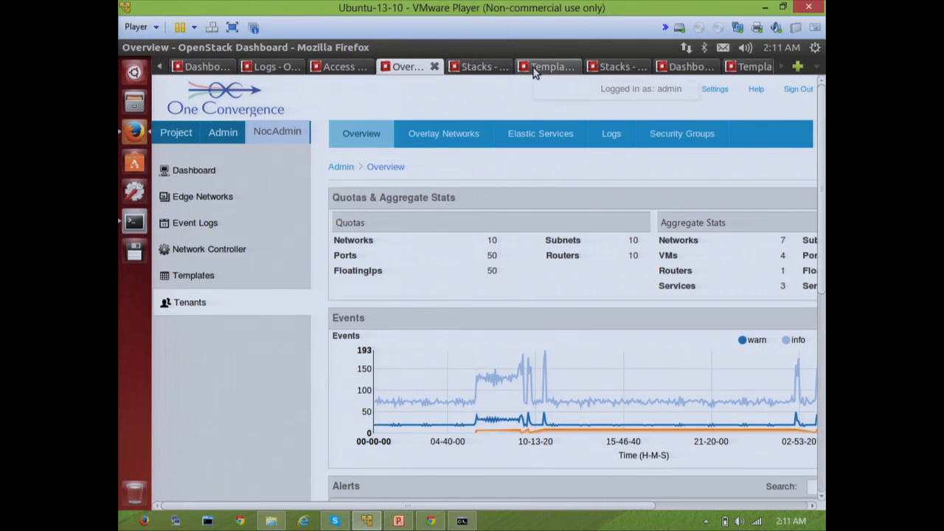
left_click(472, 66)
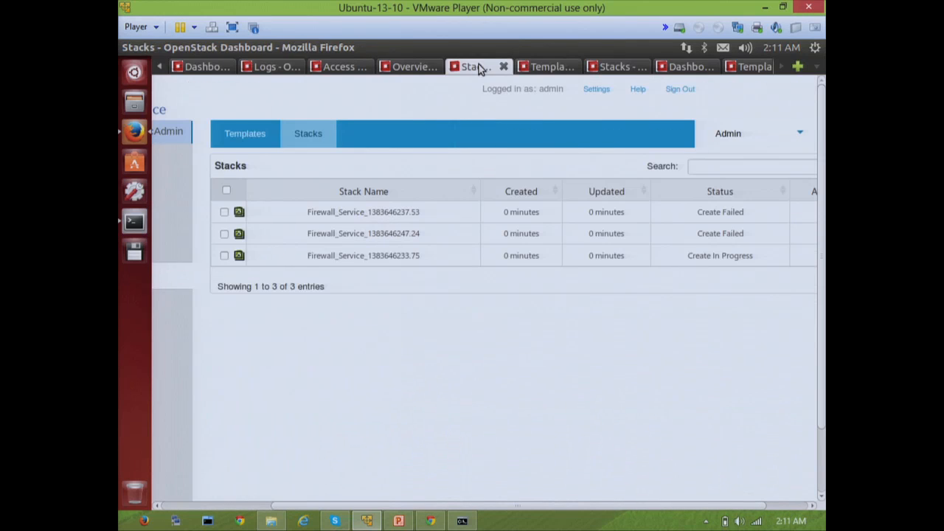
left_click(546, 66)
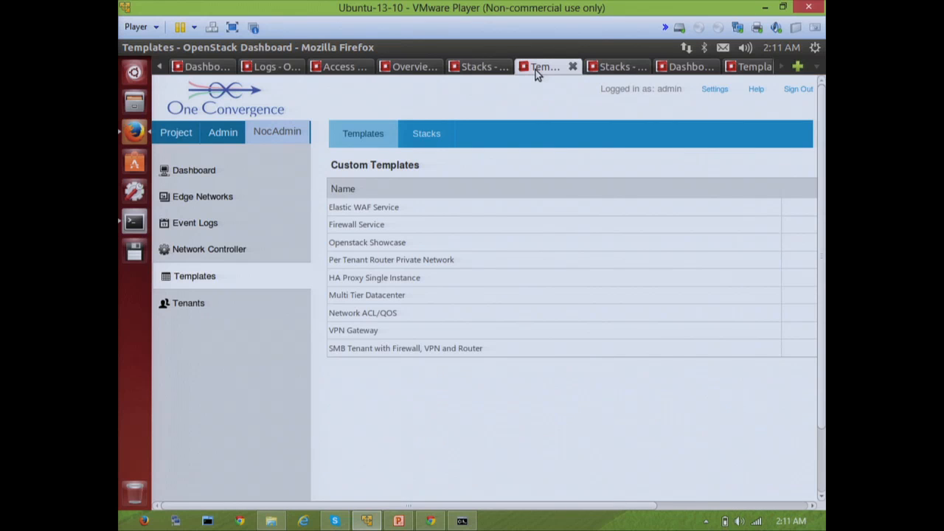
left_click(616, 67)
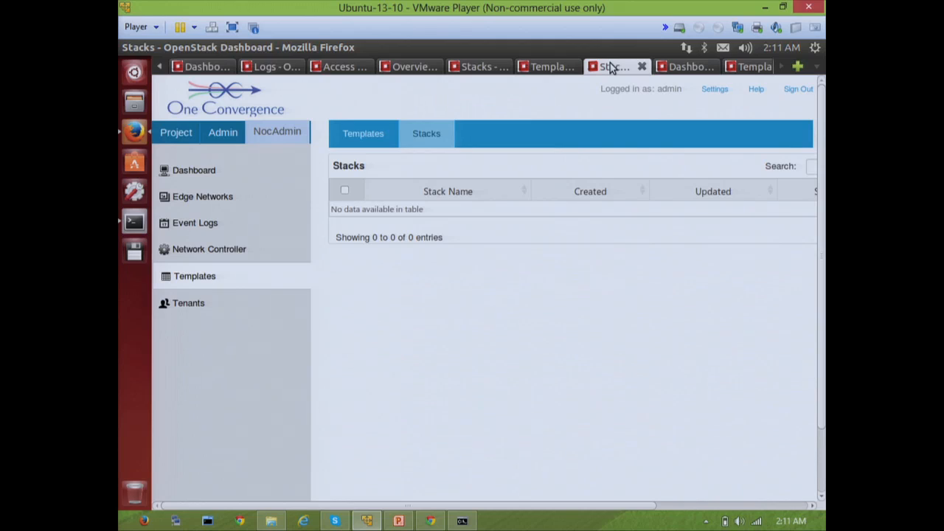
left_click(754, 66)
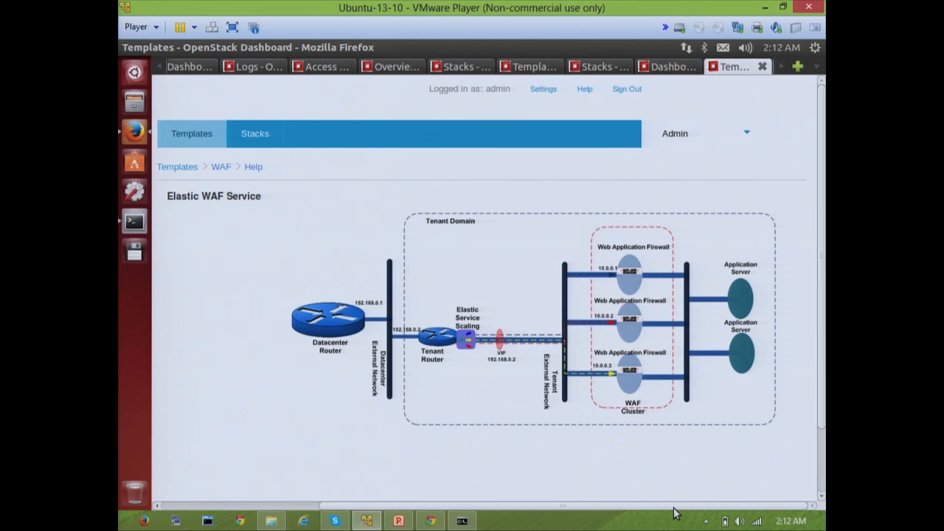
mouse_move(730, 511)
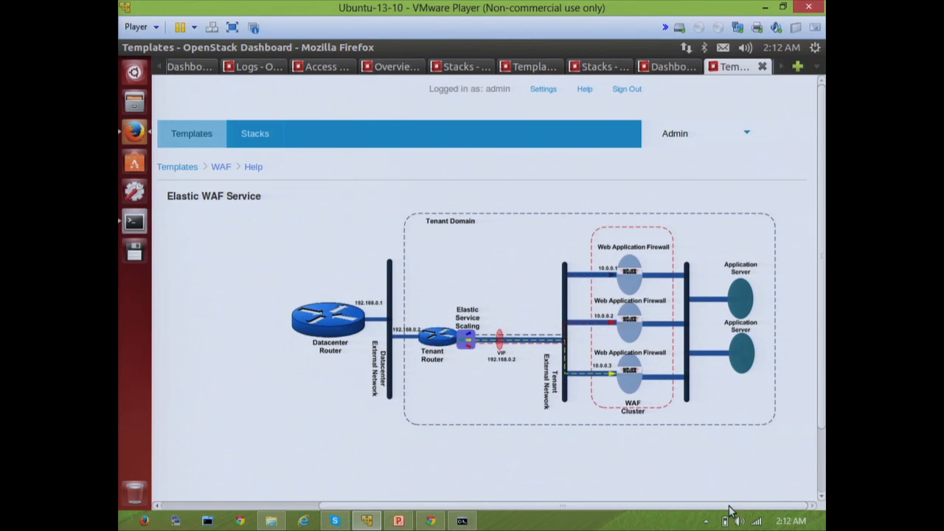
mouse_move(782, 73)
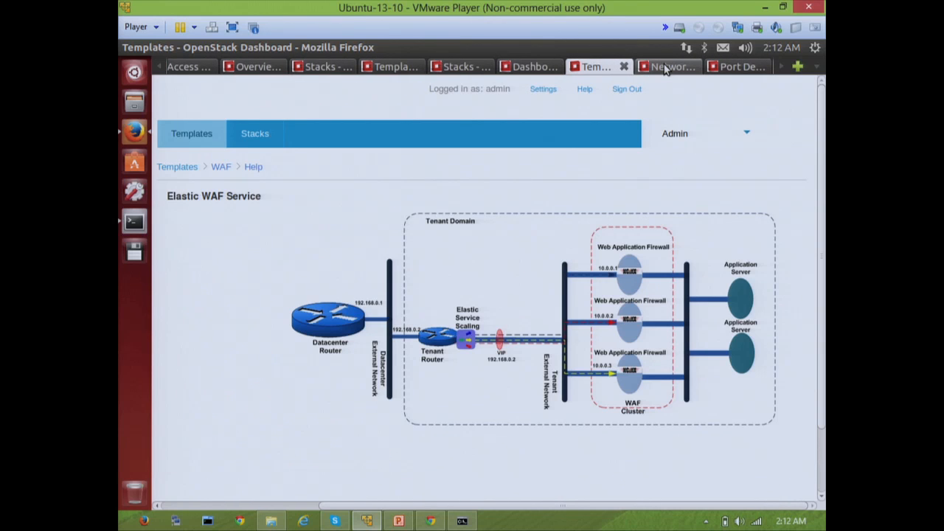
- Open the WAF_Data_Nw network details, showing it active with 9 ports
left_click(668, 66)
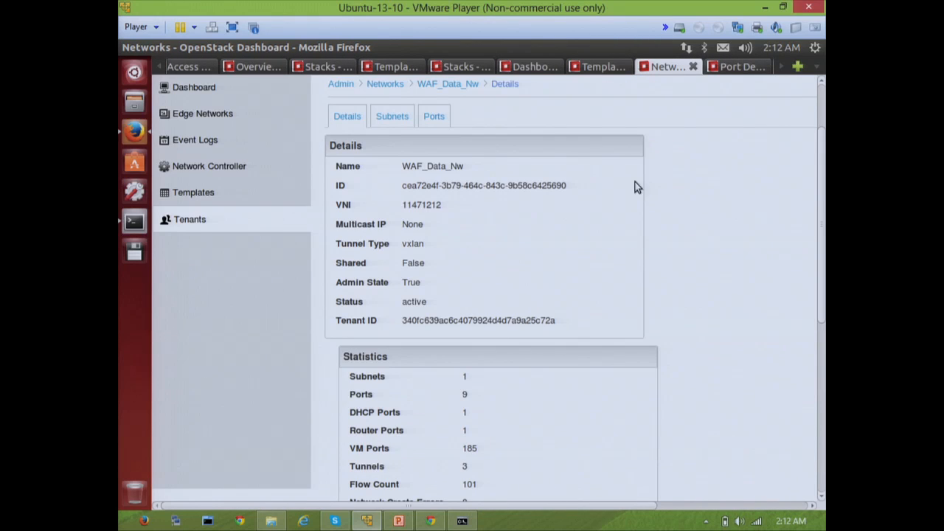
mouse_move(584, 437)
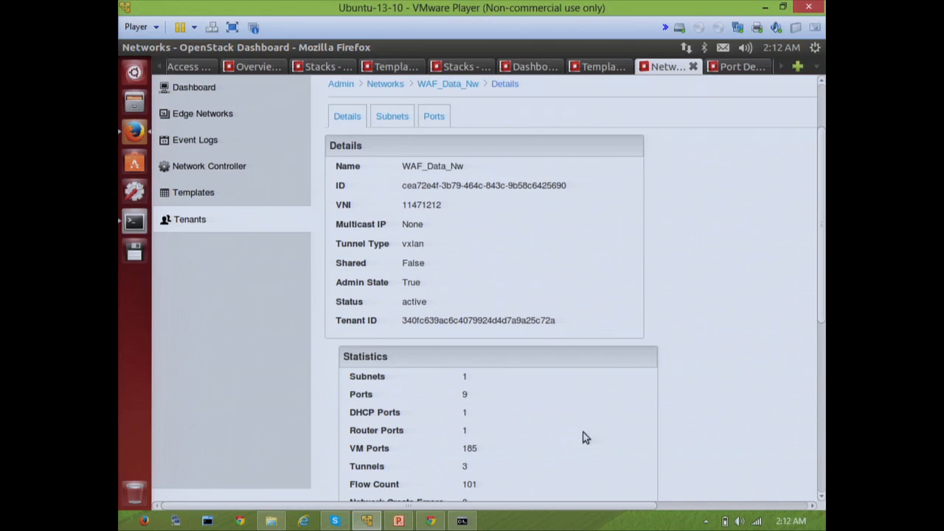
- Check vip_port details, then view the Elastic WAF instance pending scale-up with 2 VMs
left_click(738, 66)
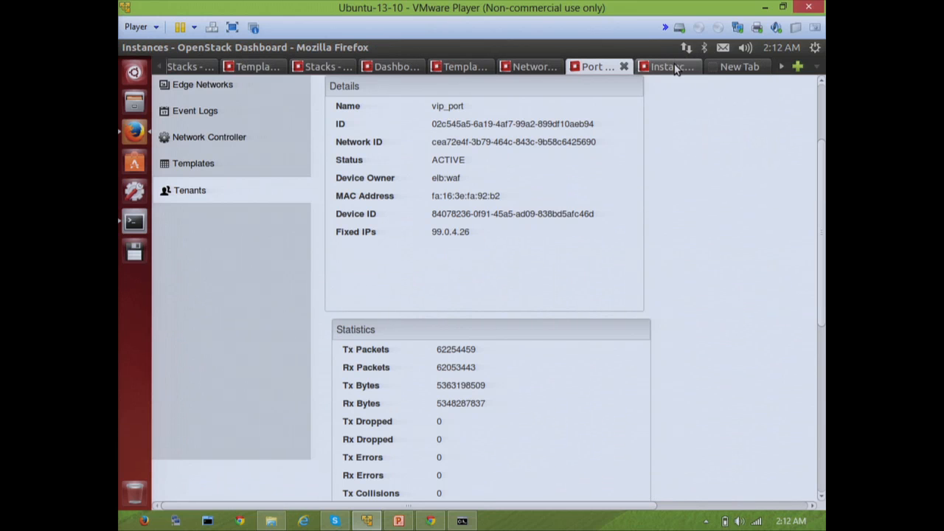
mouse_move(660, 72)
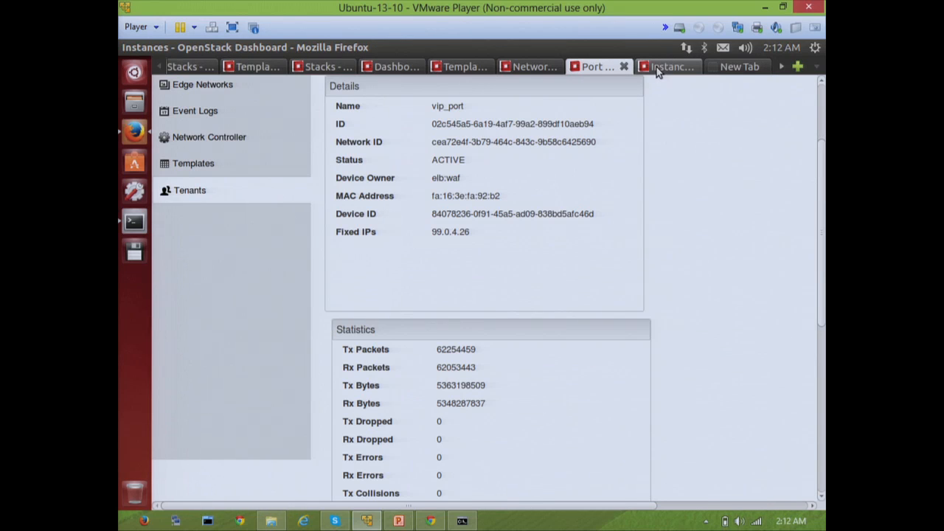
left_click(668, 67)
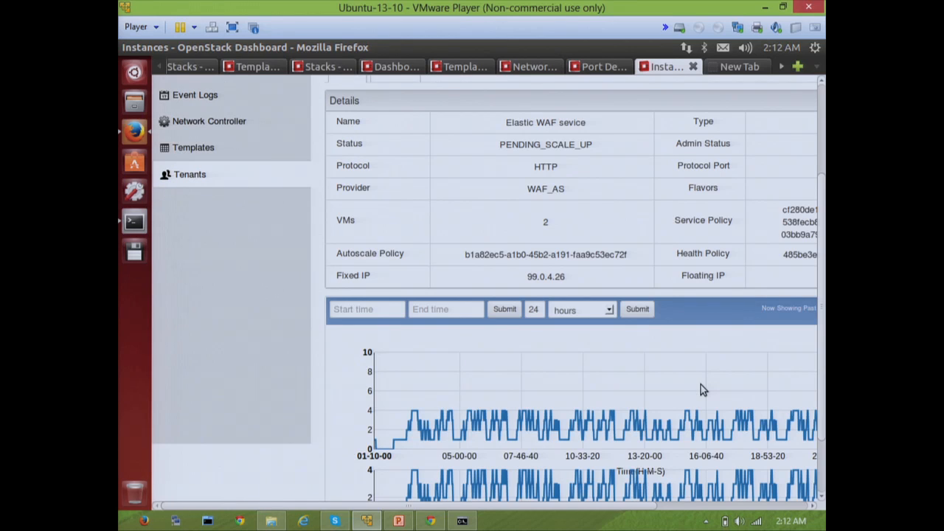
mouse_move(483, 498)
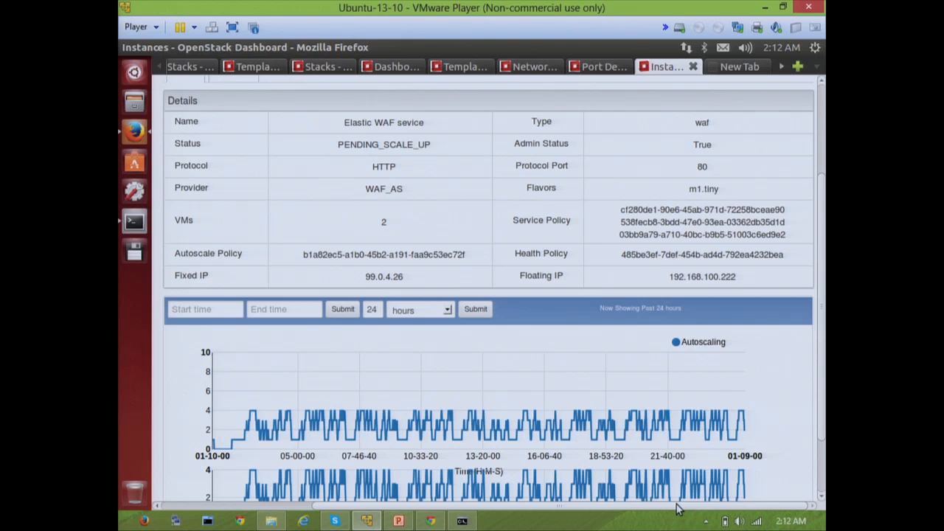
mouse_move(550, 426)
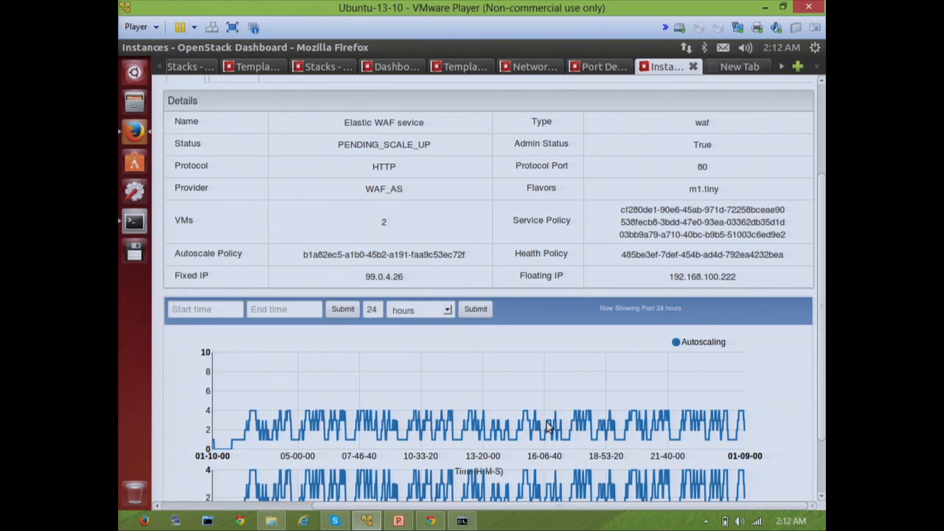
mouse_move(568, 421)
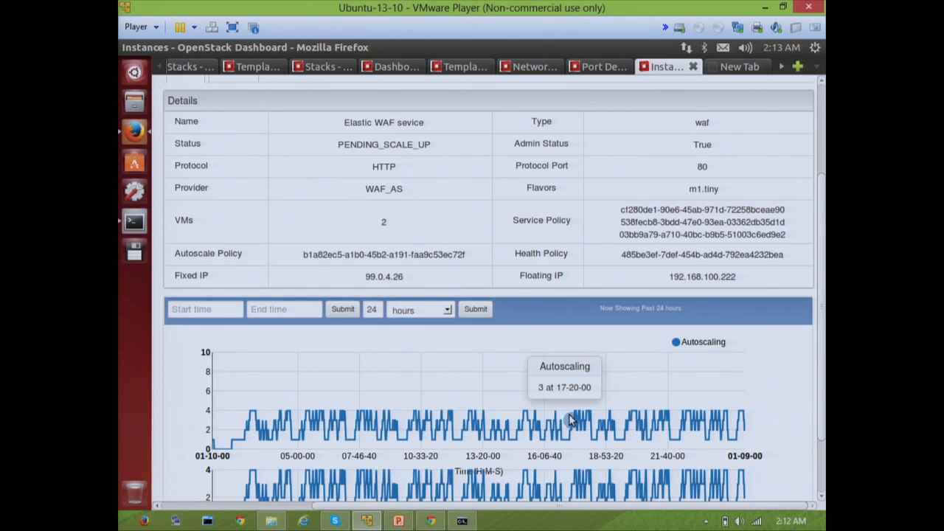
mouse_move(570, 442)
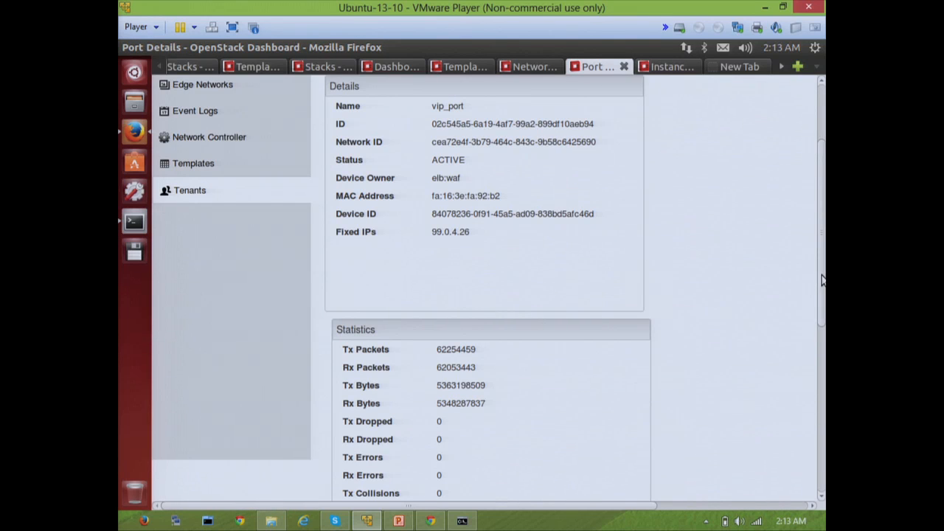
- Review vip_port's packet charts, then go via the Elastic WAF instance back to WAF_Data_Nw
scroll("down", 3)
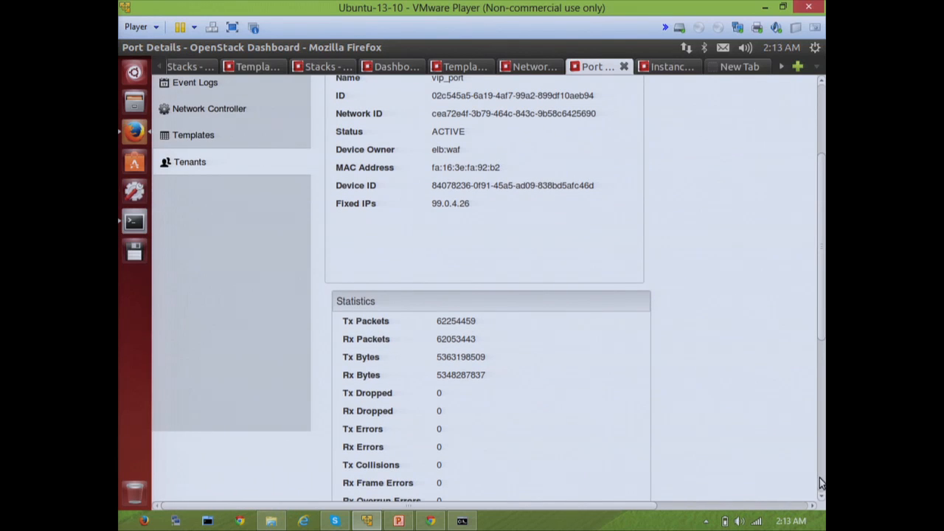
scroll("down", 3)
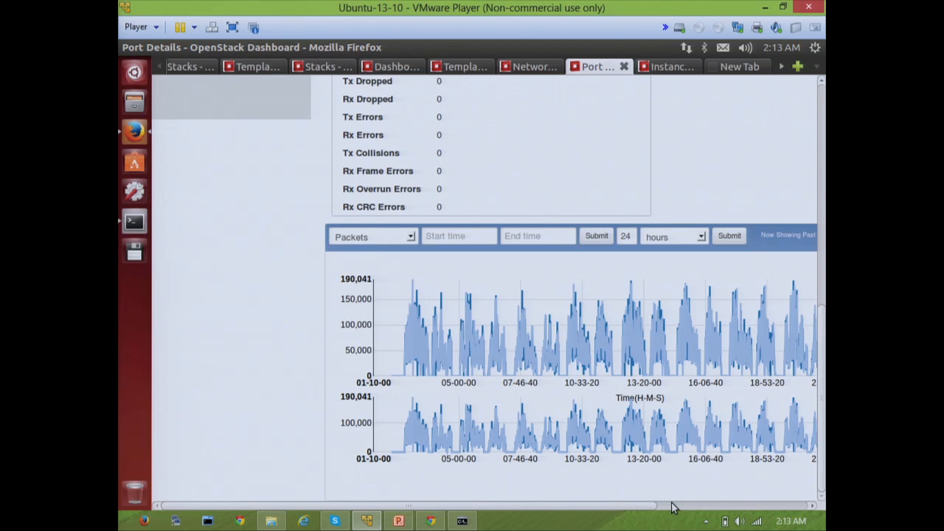
mouse_move(639, 159)
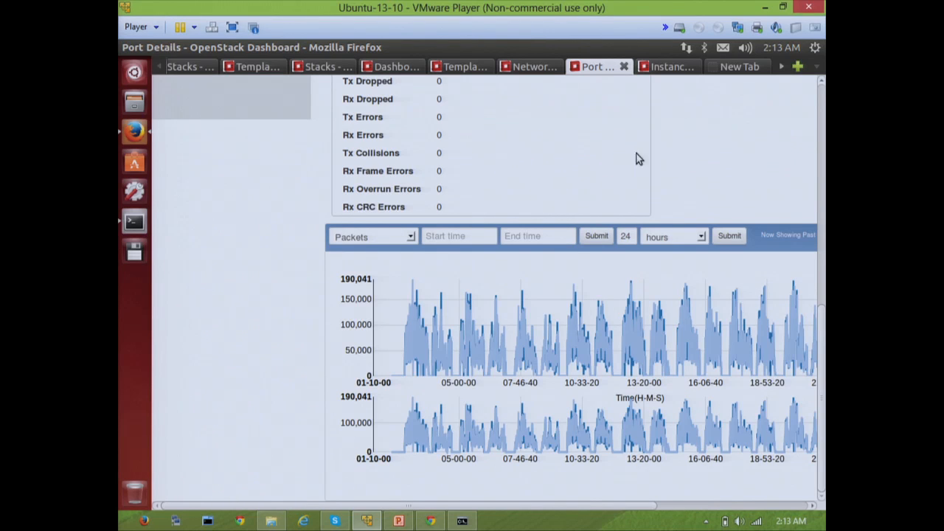
left_click(662, 67)
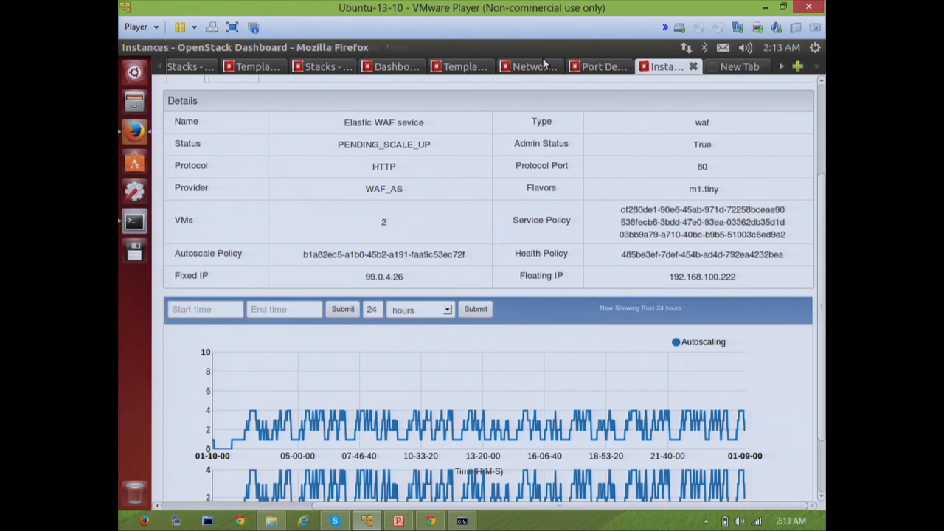
left_click(528, 66)
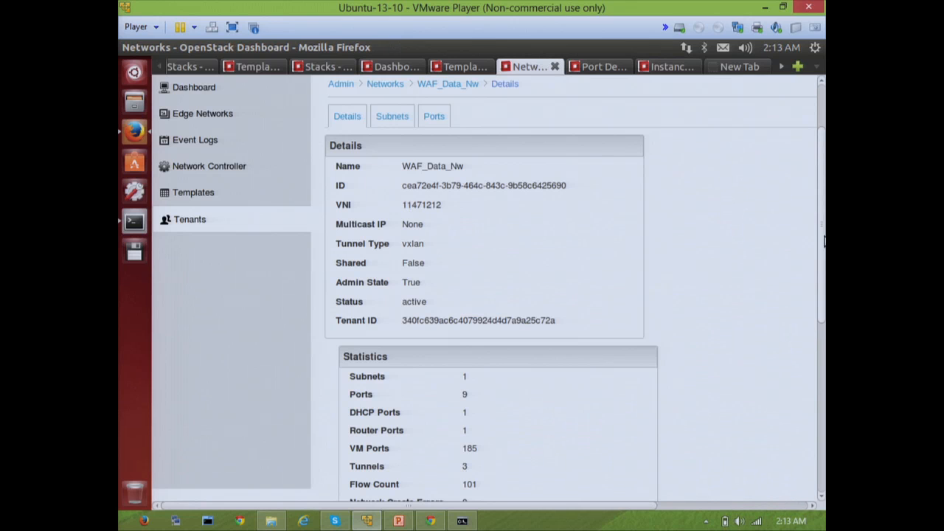
- Scroll down to the WAF_Data_Nw 24-hour port count charts, fluctuating around 6–10 ports
scroll("down", 3)
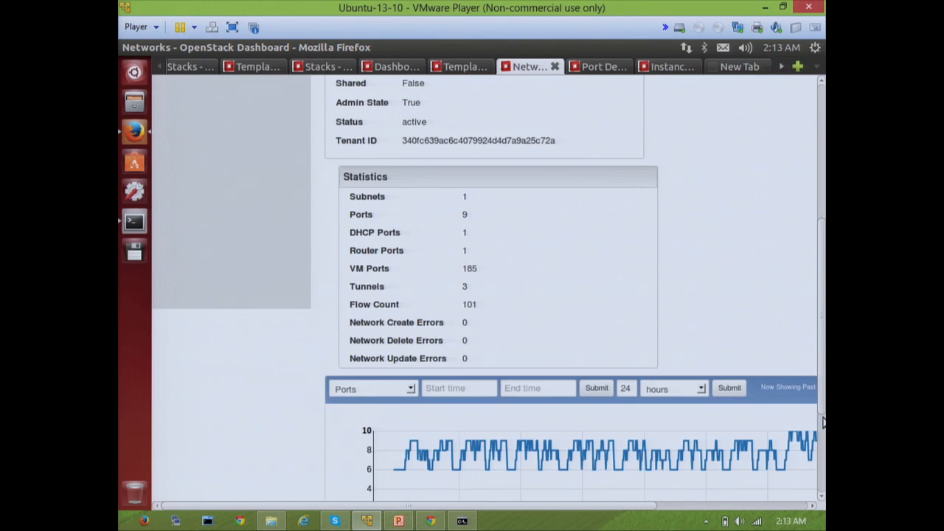
scroll("down", 3)
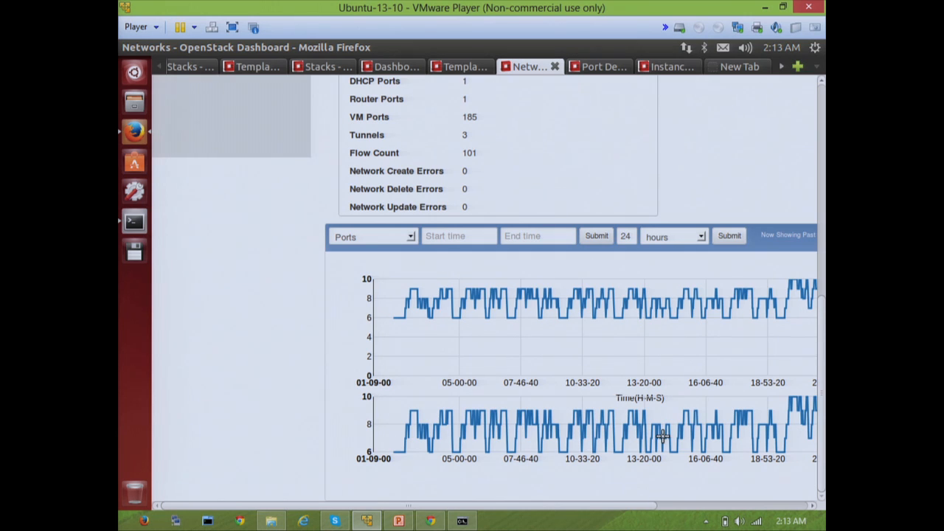
mouse_move(663, 402)
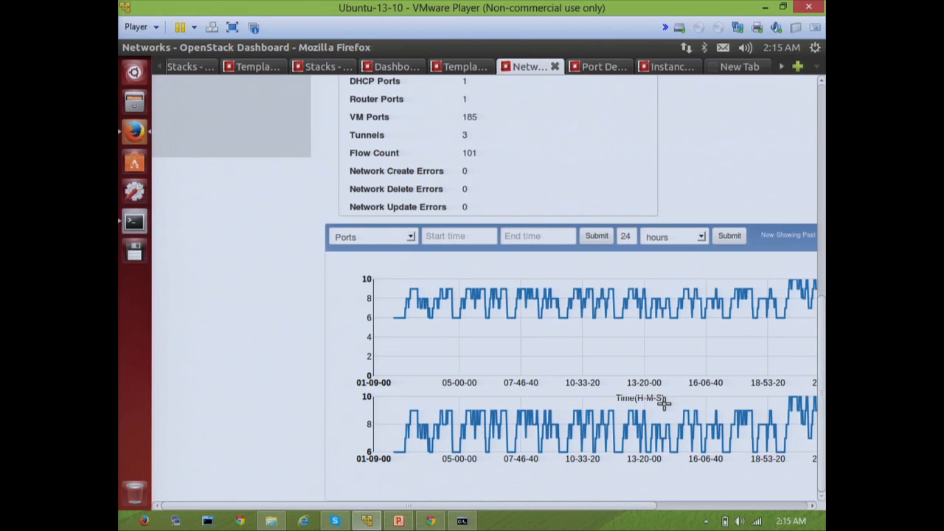
mouse_move(716, 223)
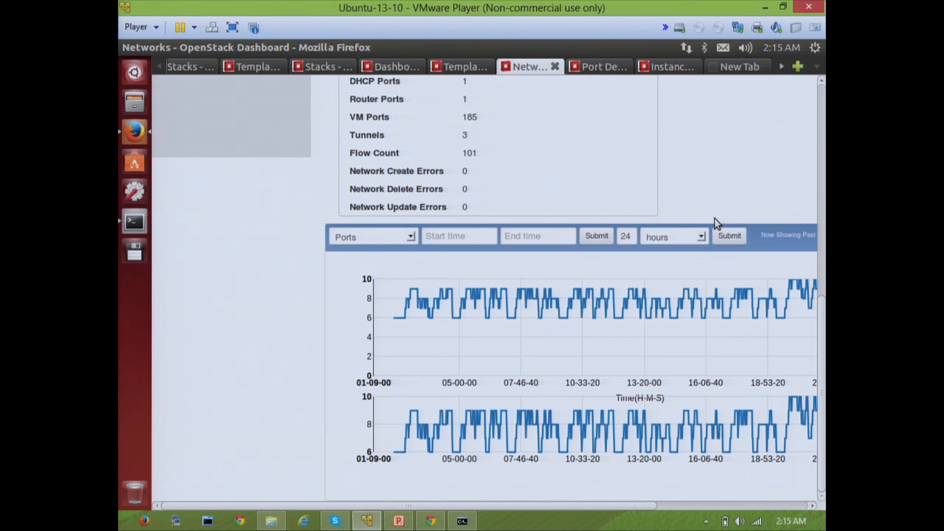